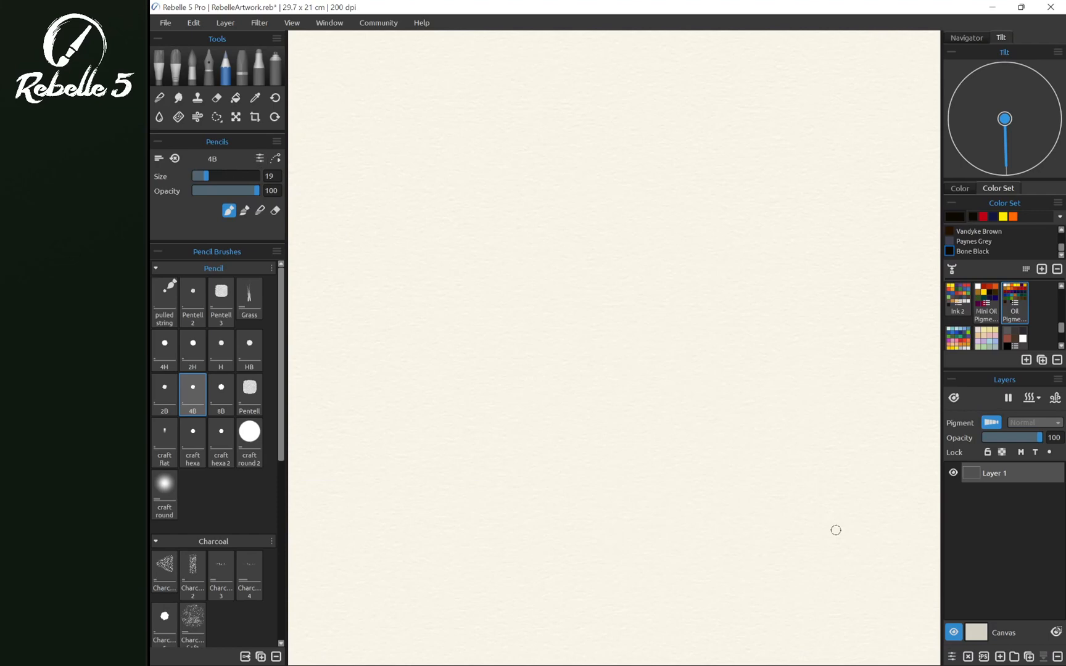
# Ctrl-drag on the canvas to swing the Gouache Liner size up to 85, down to 23, and larger again.
pyautogui.moveTo(409, 158); pyautogui.dragTo(341, 187)
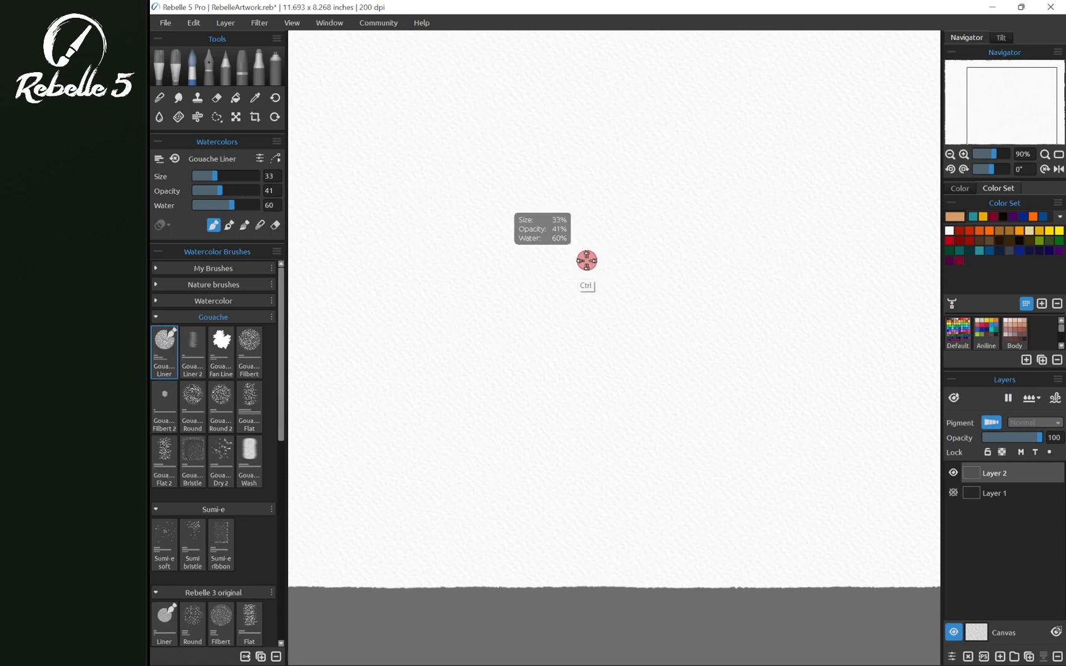
pyautogui.moveTo(587, 259); pyautogui.dragTo(617, 256)
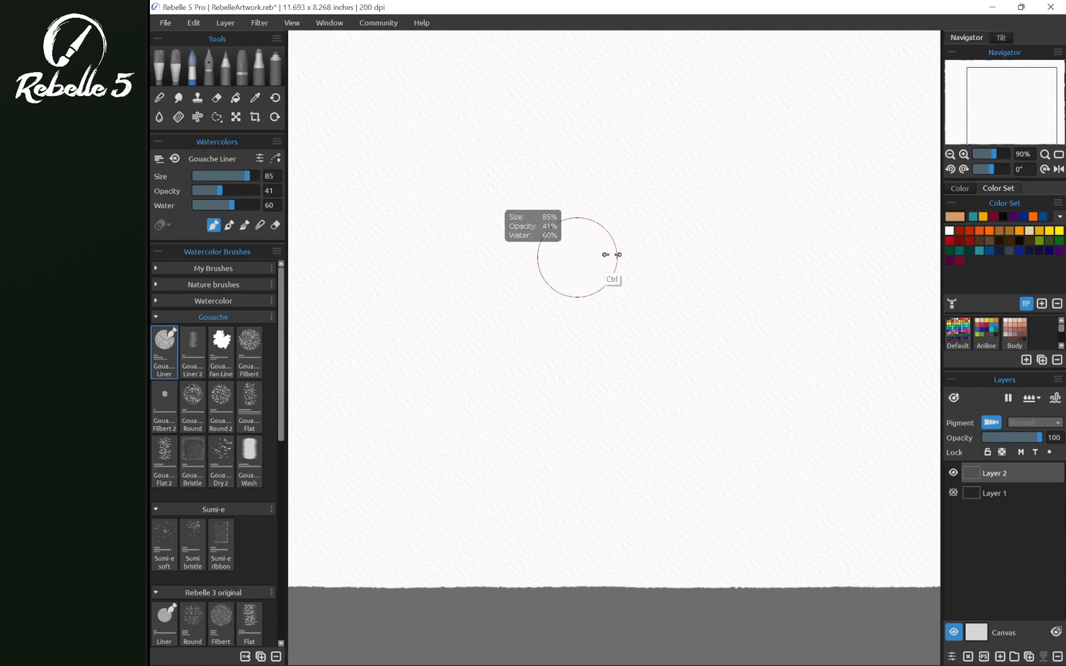
pyautogui.moveTo(619, 255); pyautogui.dragTo(564, 256)
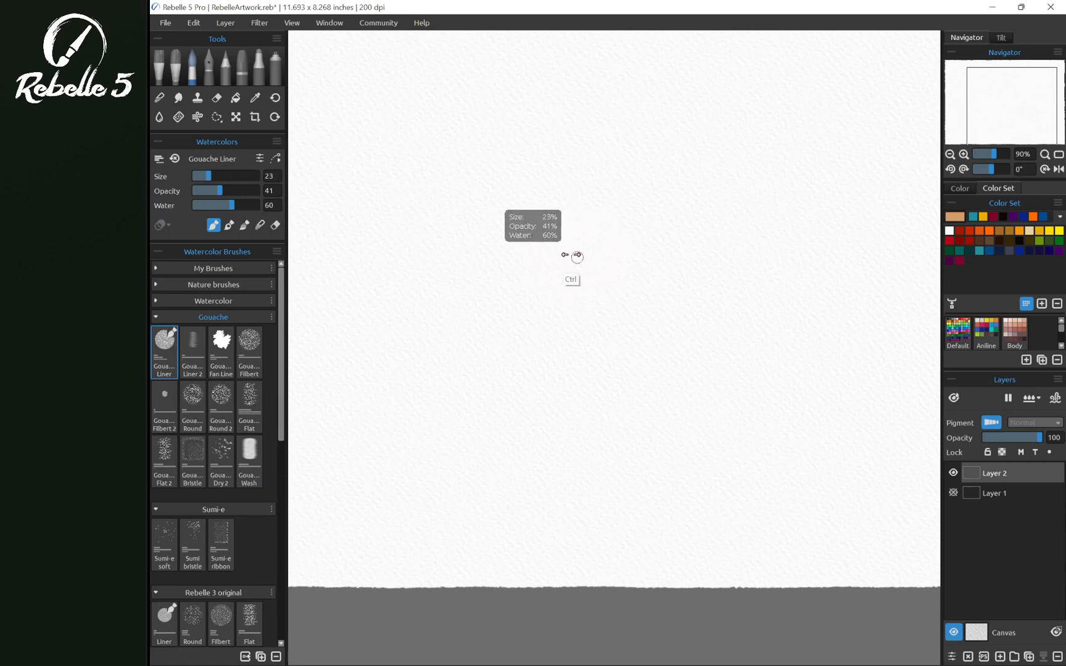
pyautogui.moveTo(575, 257); pyautogui.dragTo(593, 257)
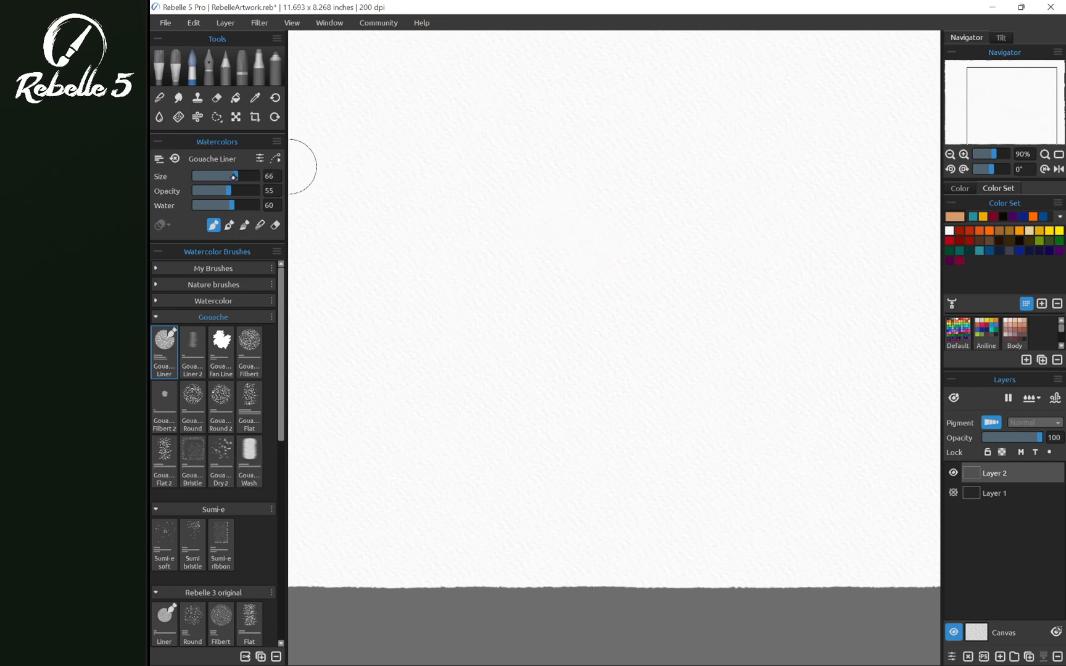
# Settle the brush at size 55 and opacity 55 with the Watercolors sliders.
pyautogui.moveTo(234, 177); pyautogui.dragTo(215, 177)
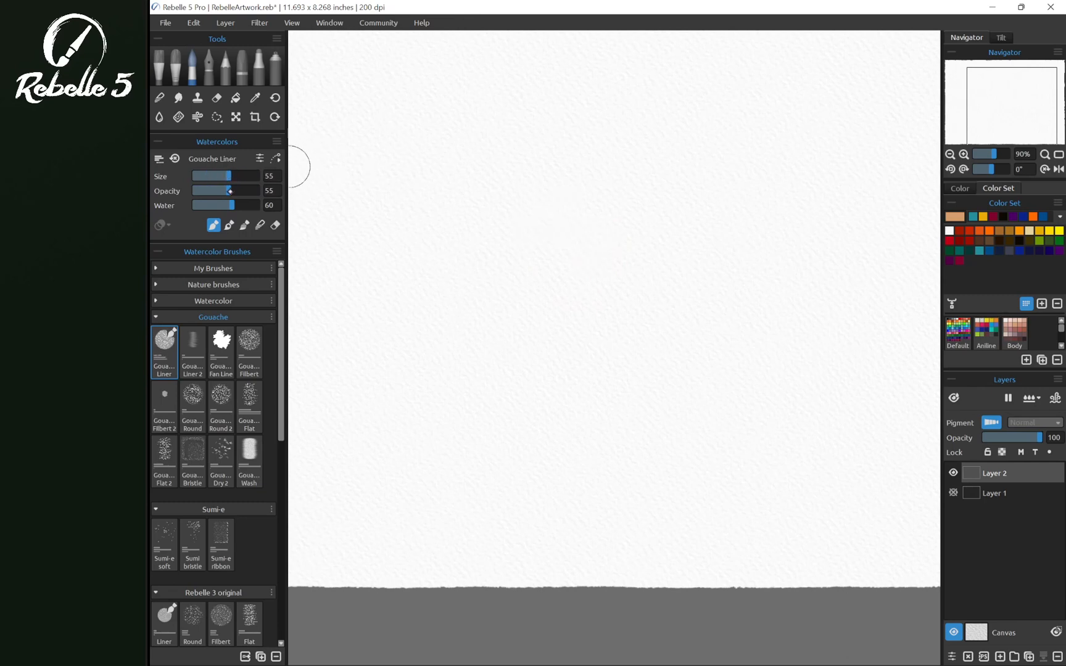
pyautogui.moveTo(230, 190); pyautogui.dragTo(216, 190)
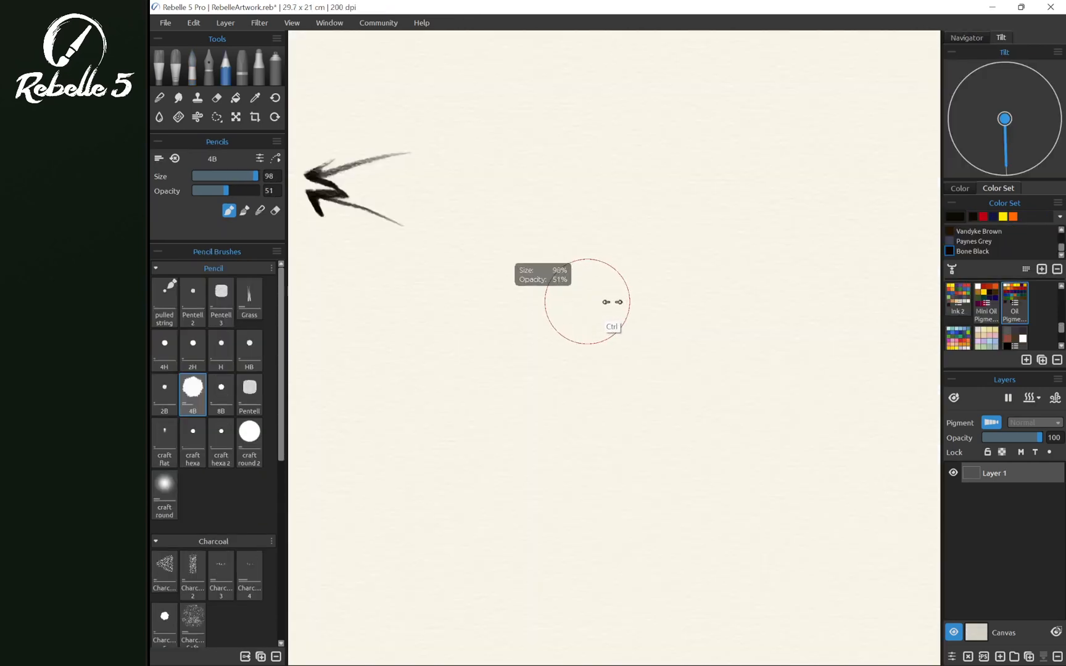
# Show the Volume Presets panel and stretch it into one long row of size presets.
pyautogui.click(330, 22)
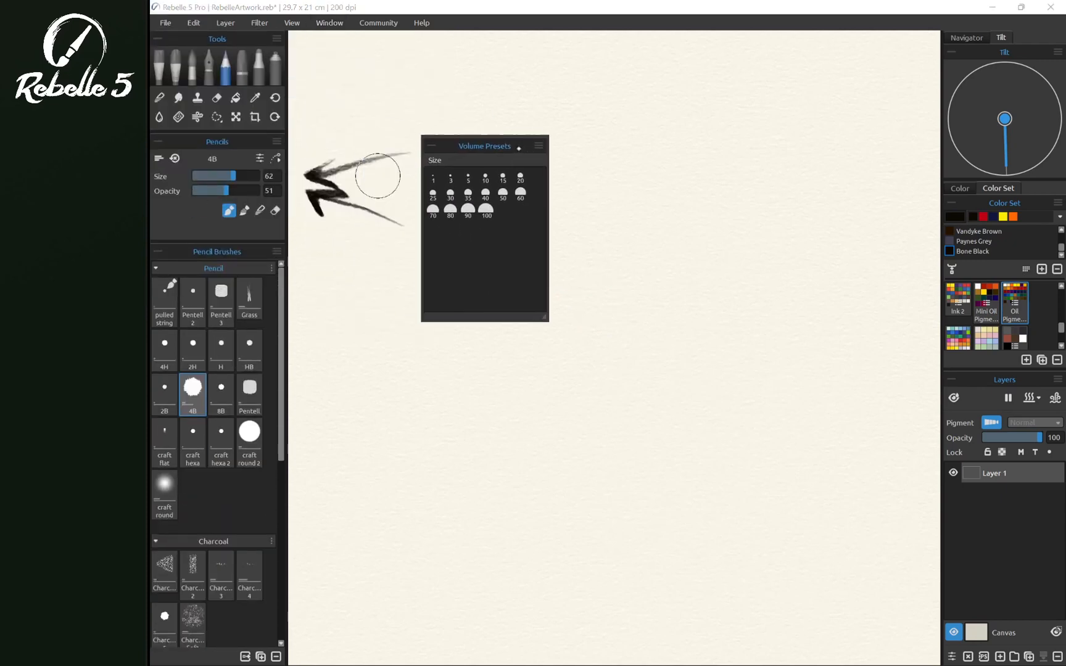
pyautogui.moveTo(544, 318); pyautogui.dragTo(649, 282)
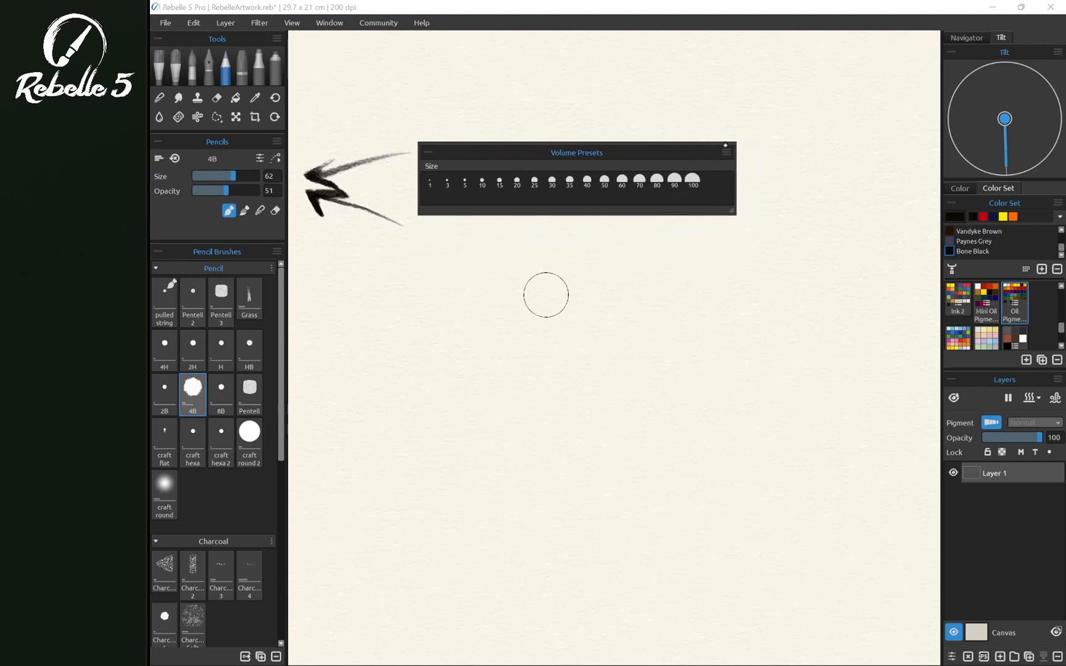
pyautogui.click(726, 151)
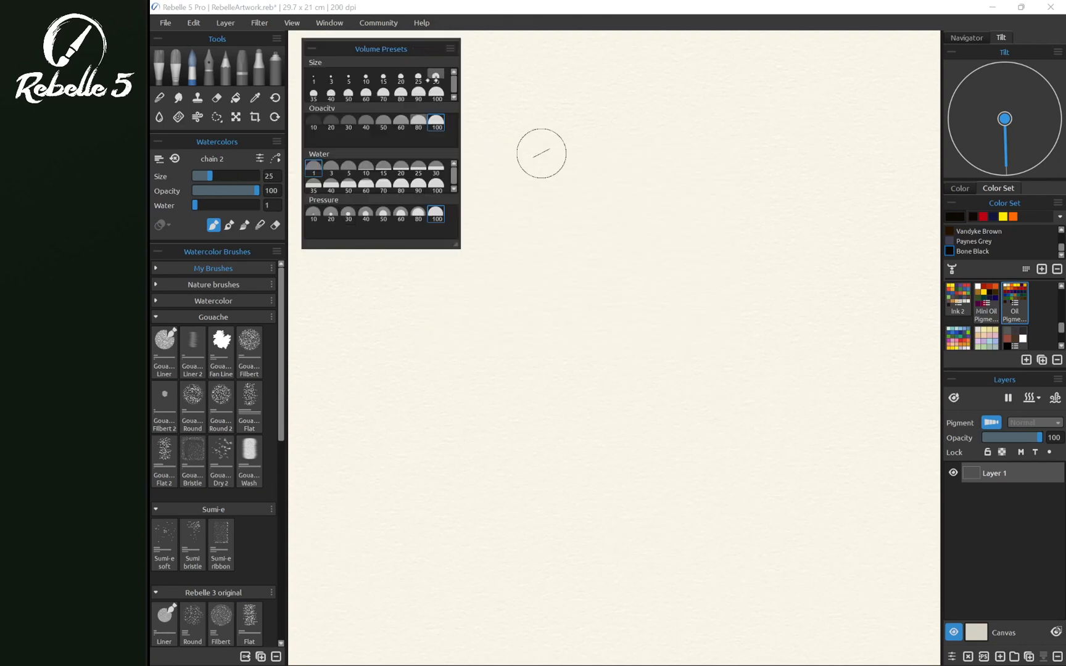
# With Gouache Liner at size 90, step its opacity down through presets to 10 while painting test strokes.
pyautogui.click(164, 341)
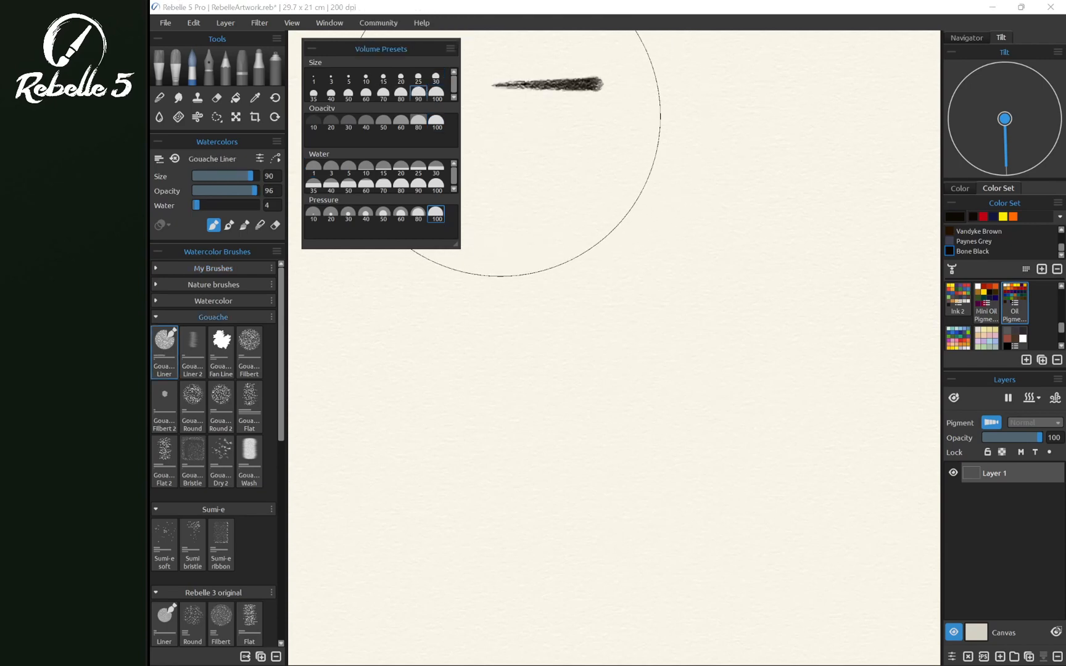
pyautogui.click(382, 119)
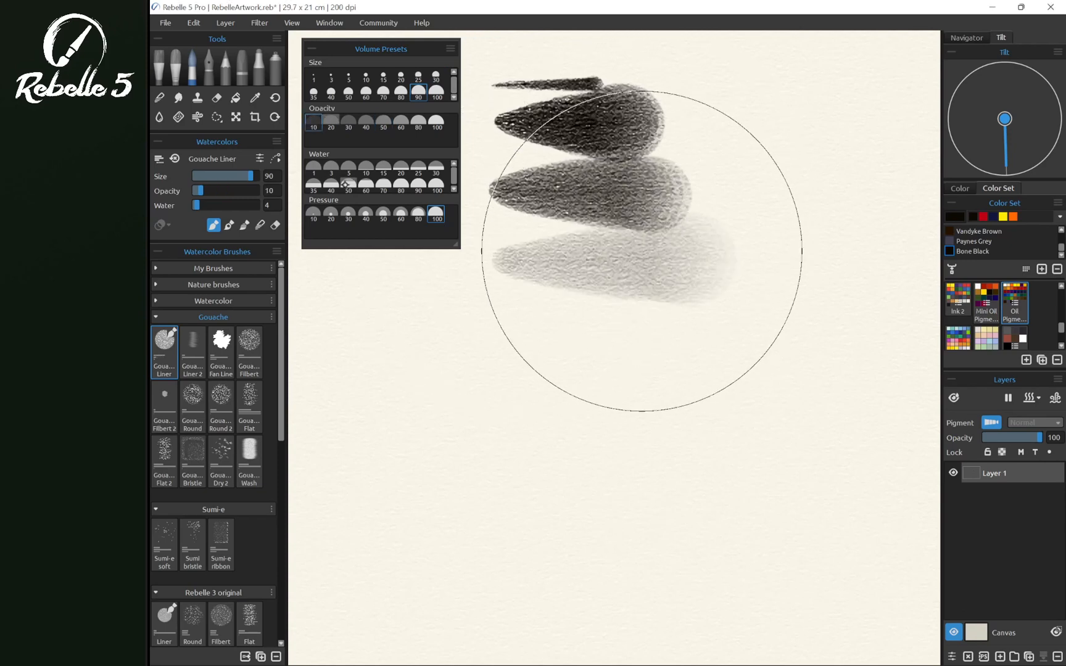
pyautogui.click(365, 182)
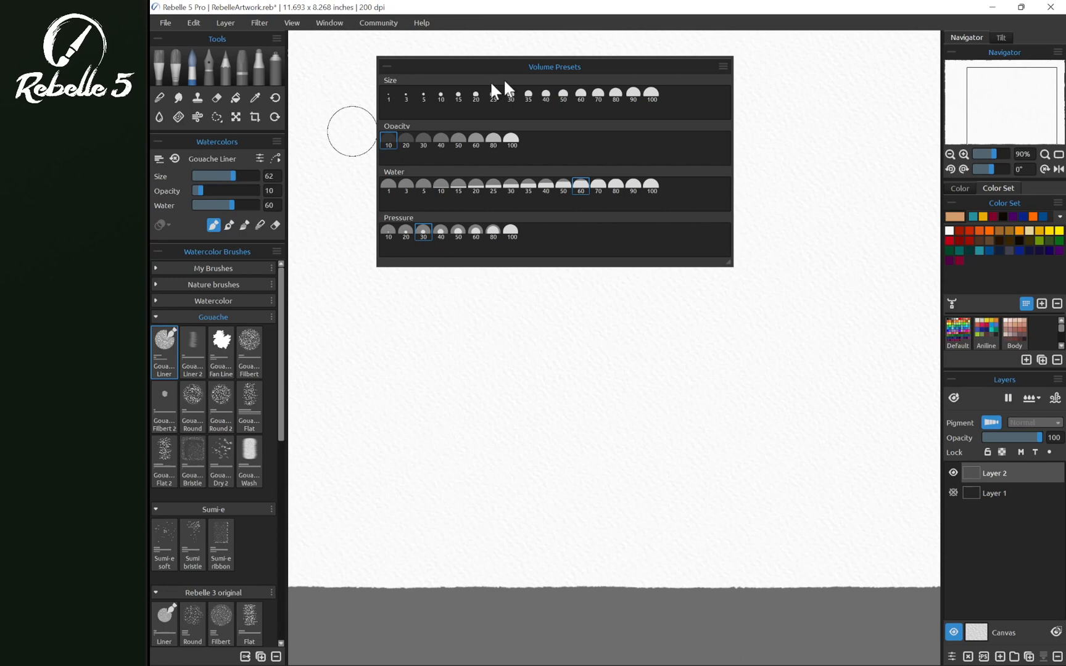
pyautogui.moveTo(677, 111)
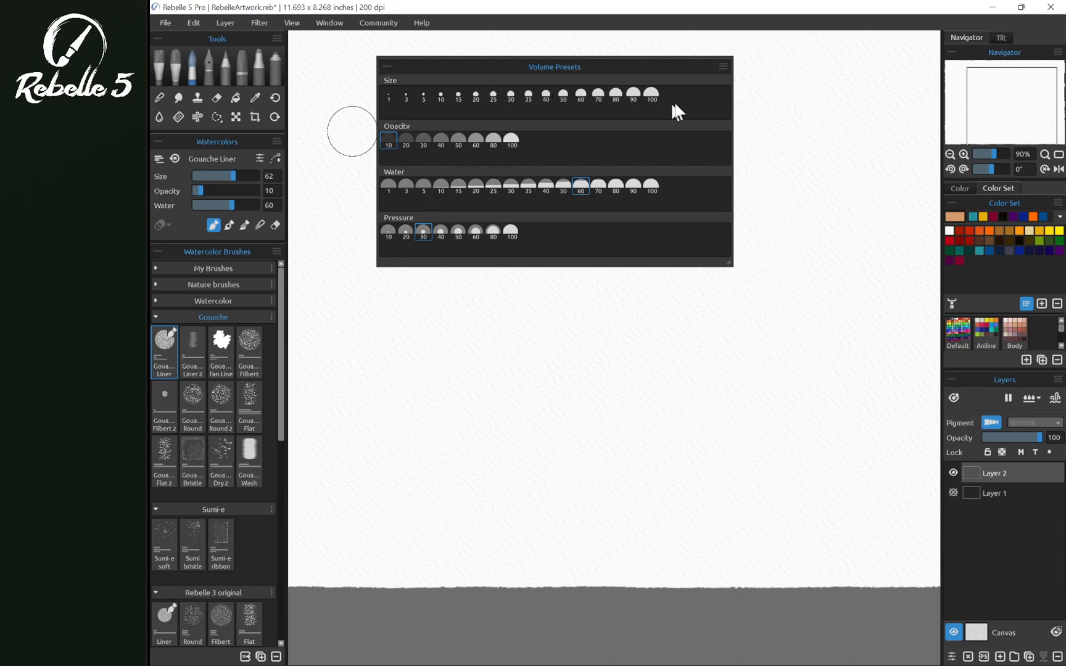
# Save size 62 as a new size preset, then raise the brush opacity to 41.
pyautogui.click(598, 97)
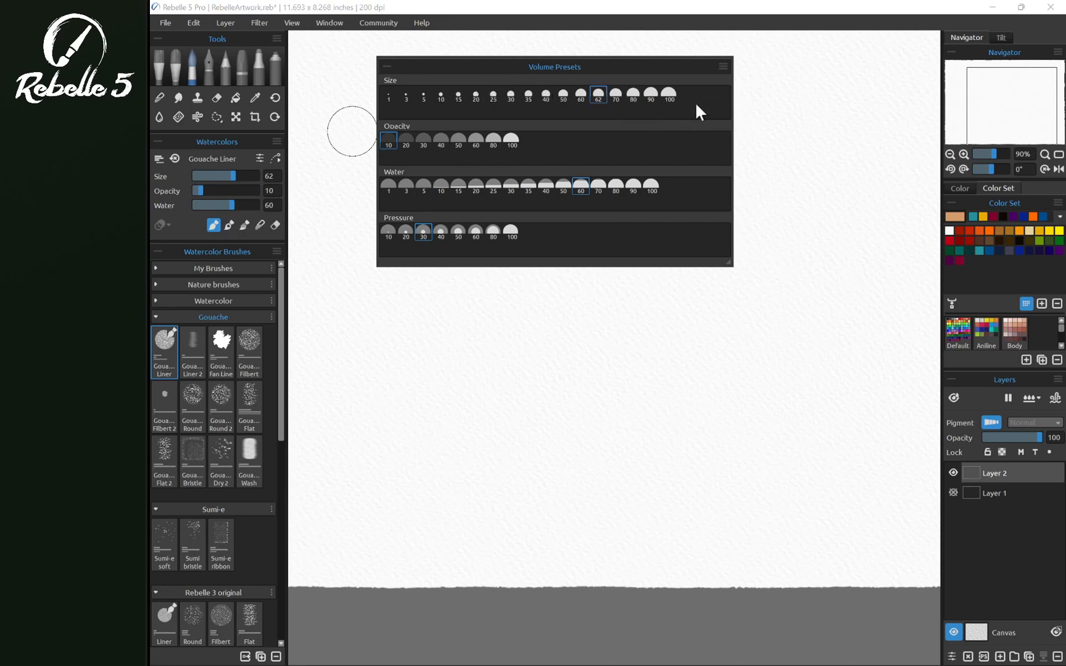
pyautogui.moveTo(215, 177)
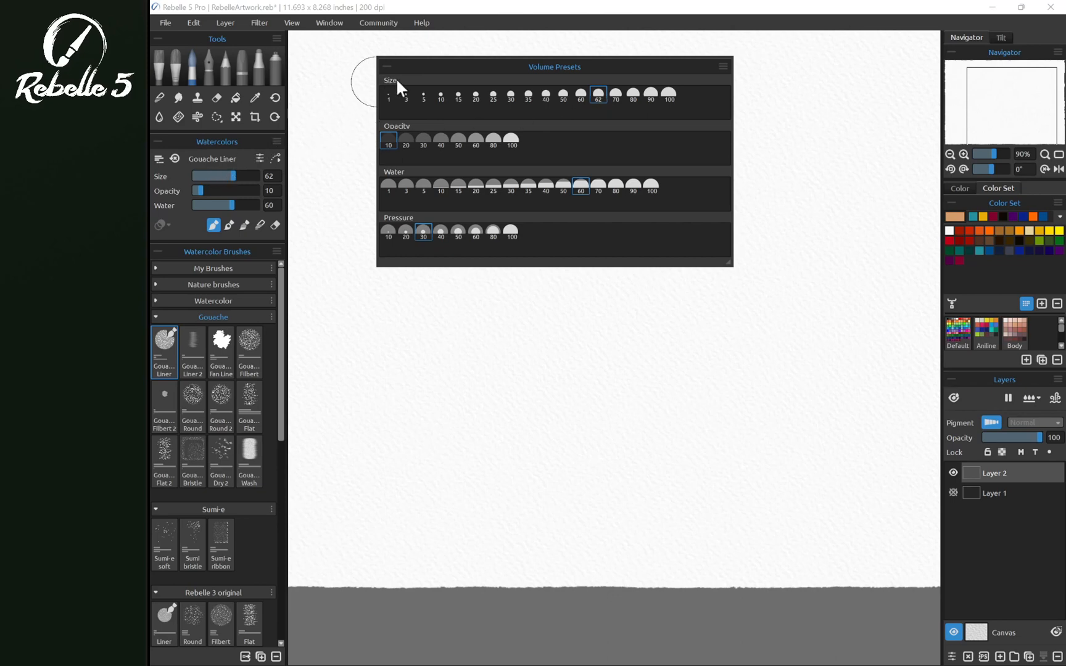
pyautogui.moveTo(544, 148)
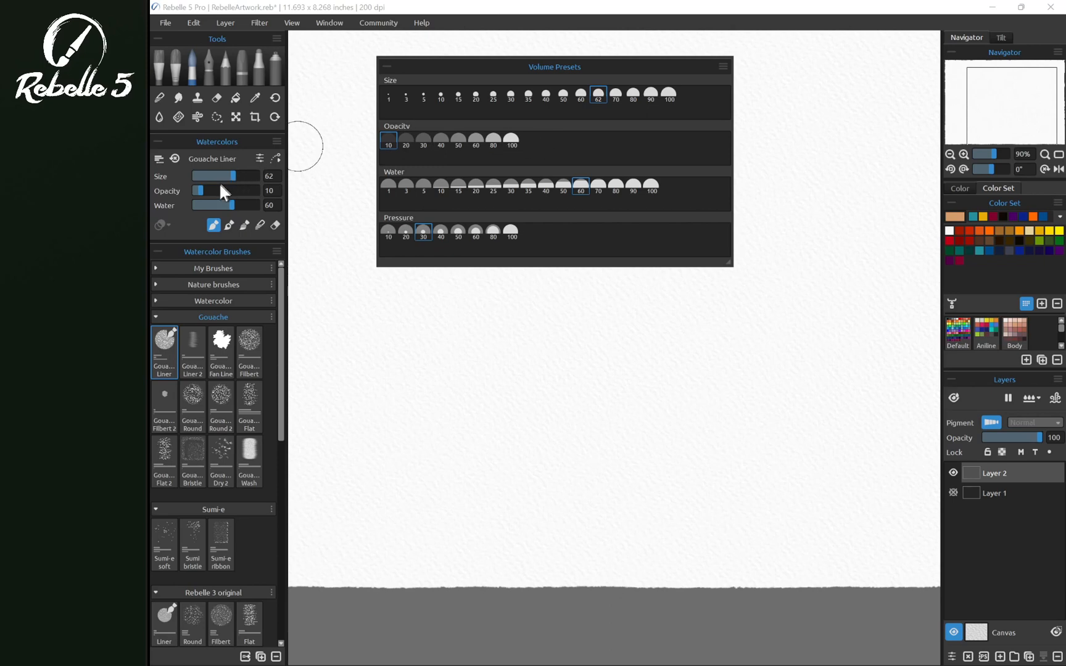
pyautogui.click(441, 140)
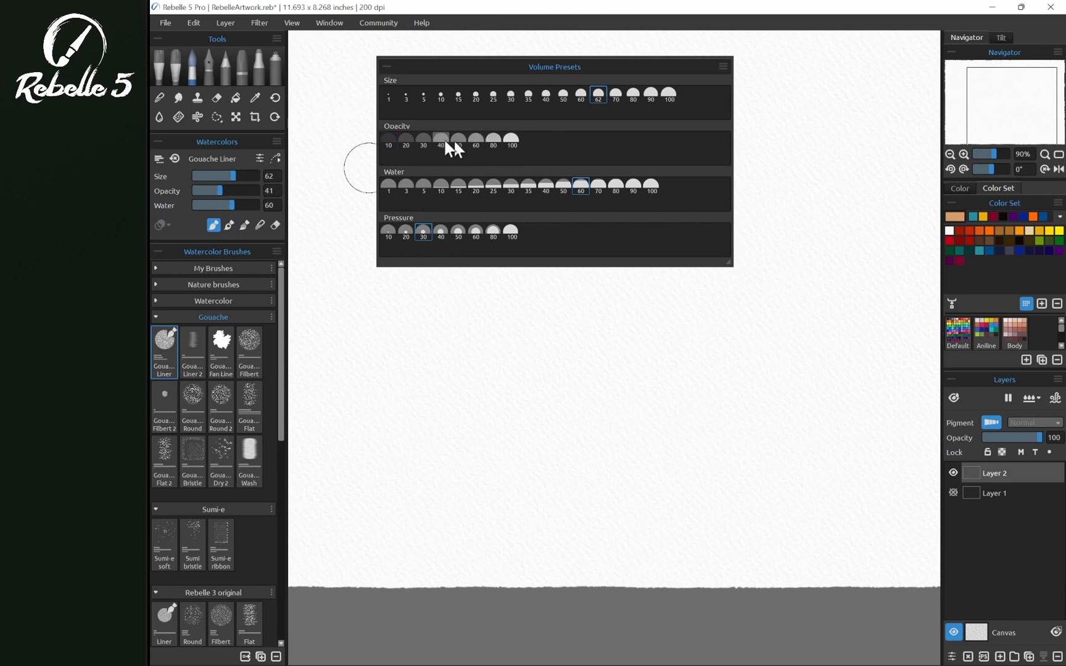
# Save opacity 41 as a new opacity preset and bring up its add/remove options.
pyautogui.click(459, 140)
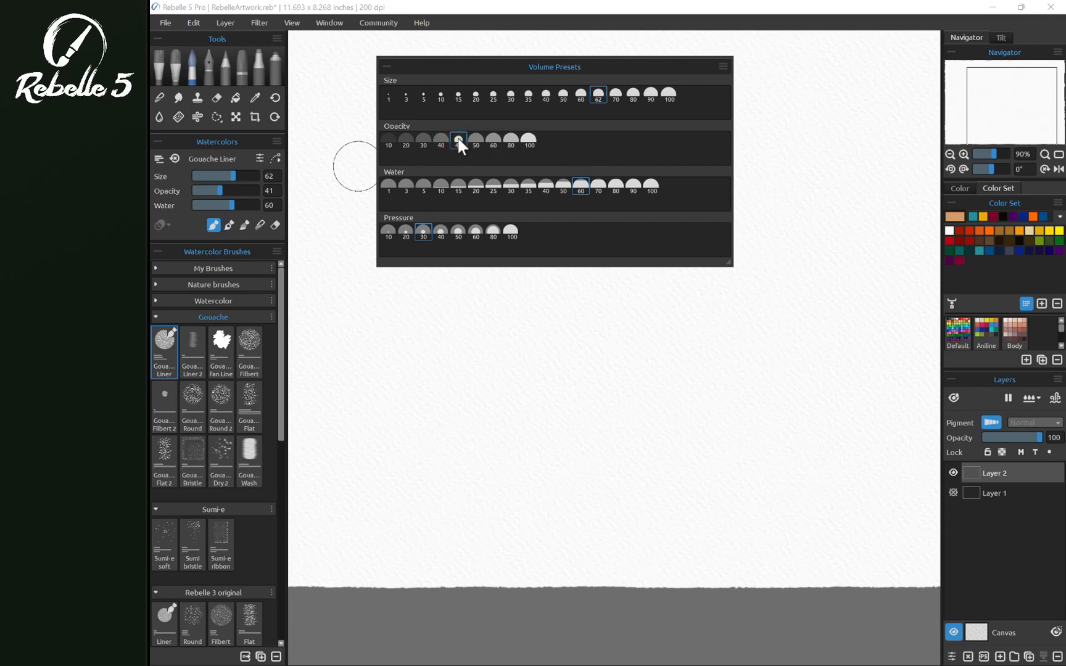
pyautogui.rightClick(458, 138)
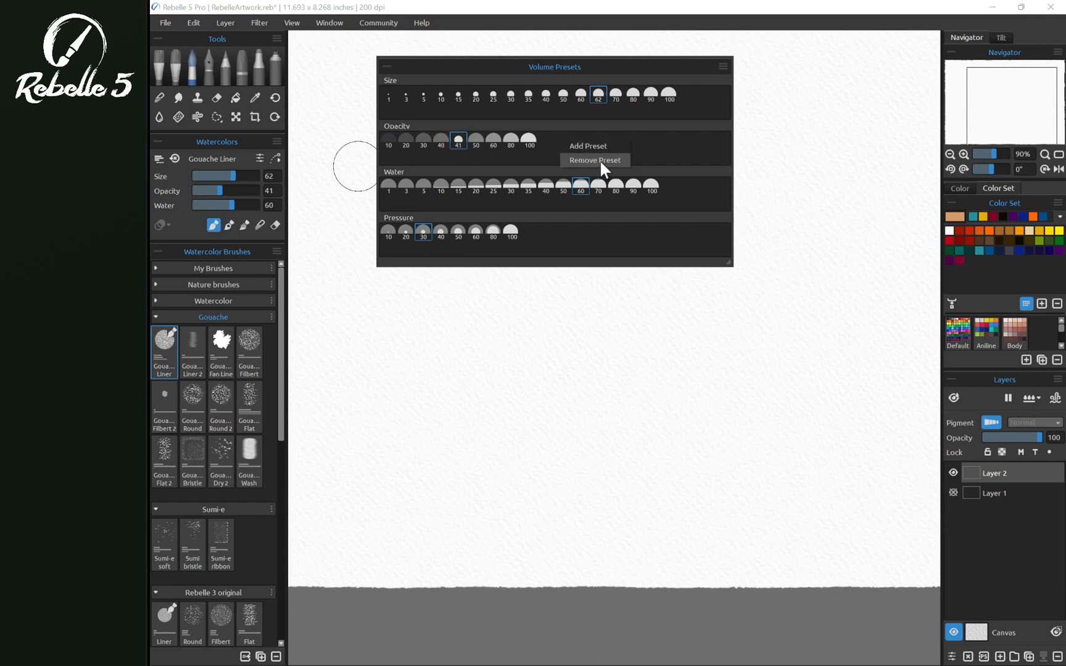